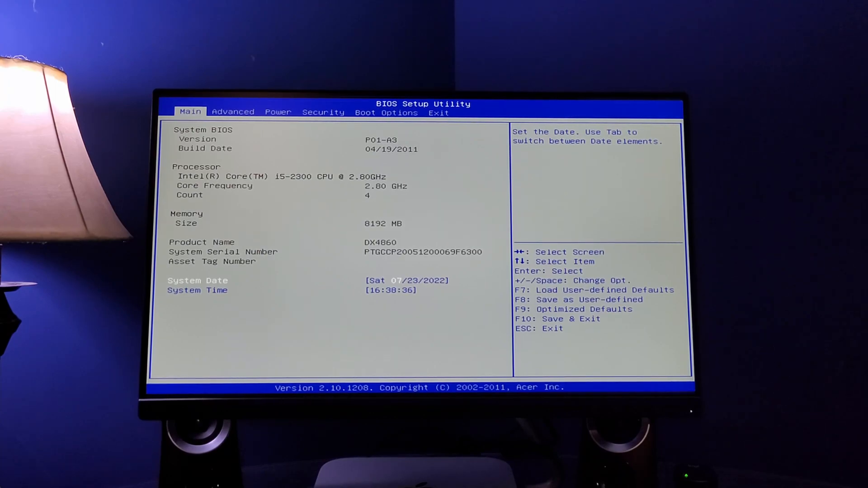
Review Advanced, Power and Boot Options with the PNY USB drive first, then reach the Exit choices.
{"action": "key", "text": "right"}
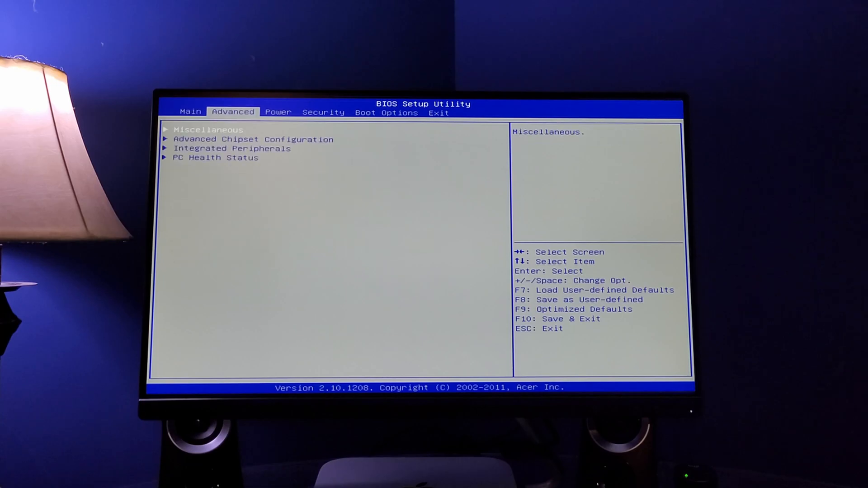
{"action": "key", "text": "Right"}
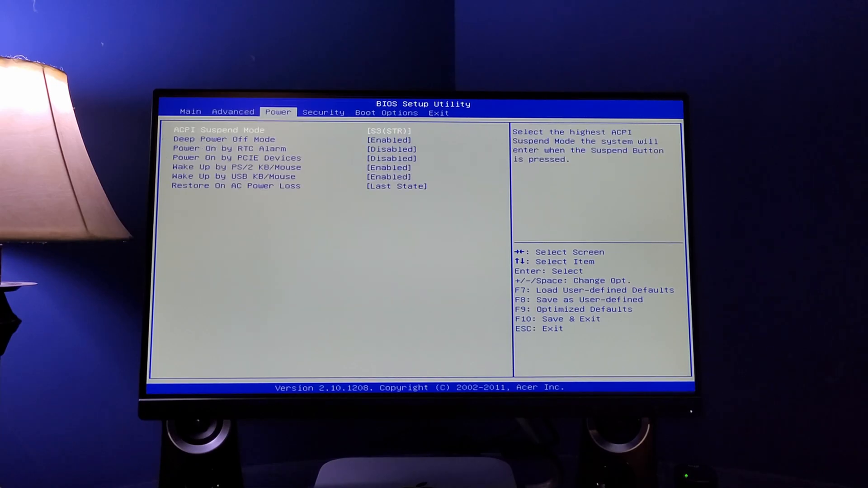
{"action": "key", "text": "right"}
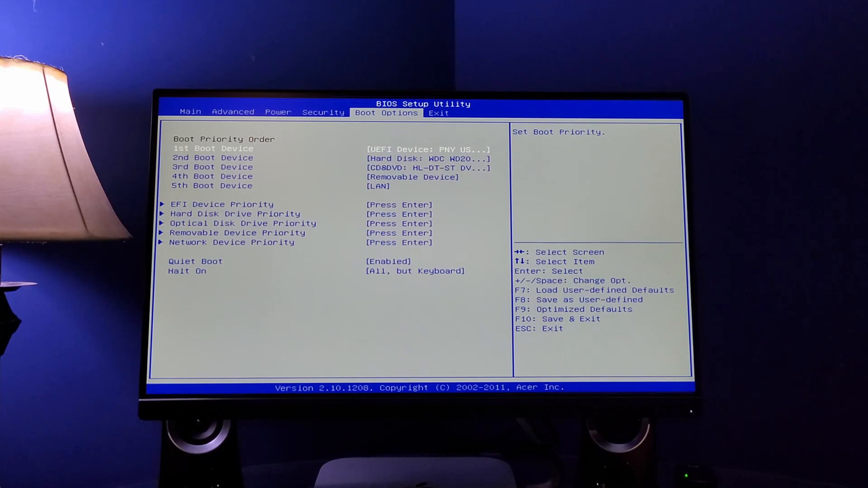
{"action": "key", "text": "Down"}
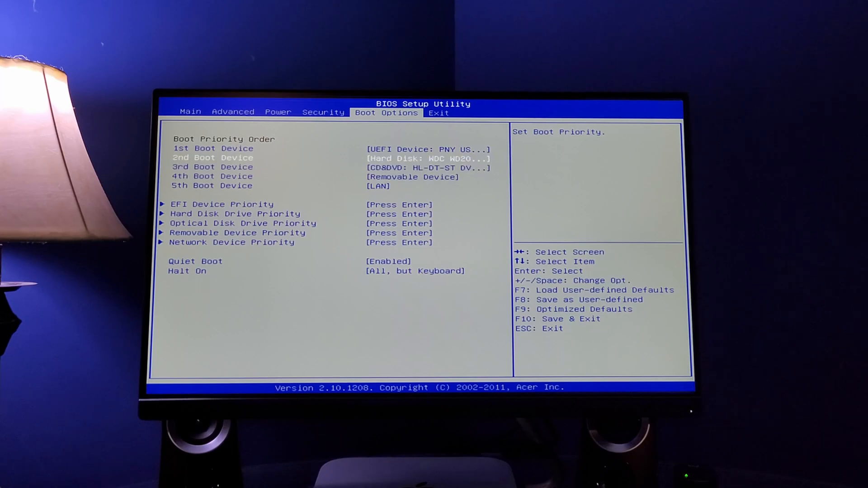
{"action": "key", "text": "up"}
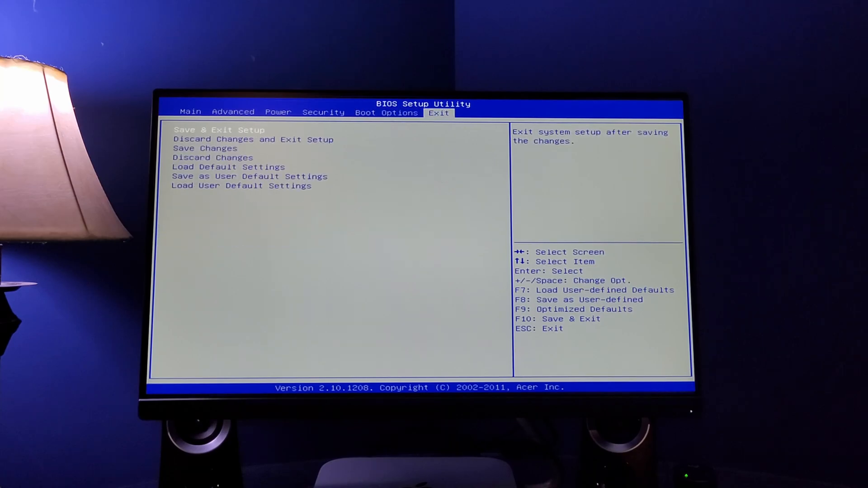
Save the BIOS settings, boot into Console Setup, choose Install/Upgrade and acknowledge the no-disk notice.
{"action": "key", "text": "Return"}
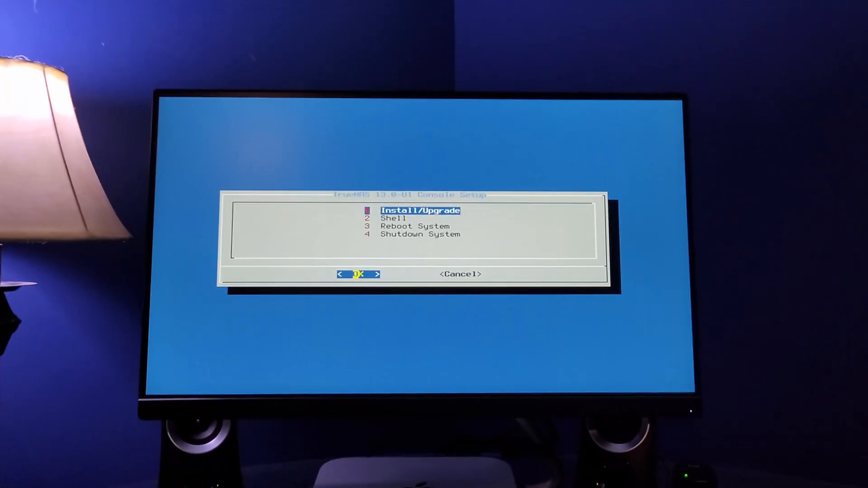
{"action": "left_click", "coordinate": [360, 274]}
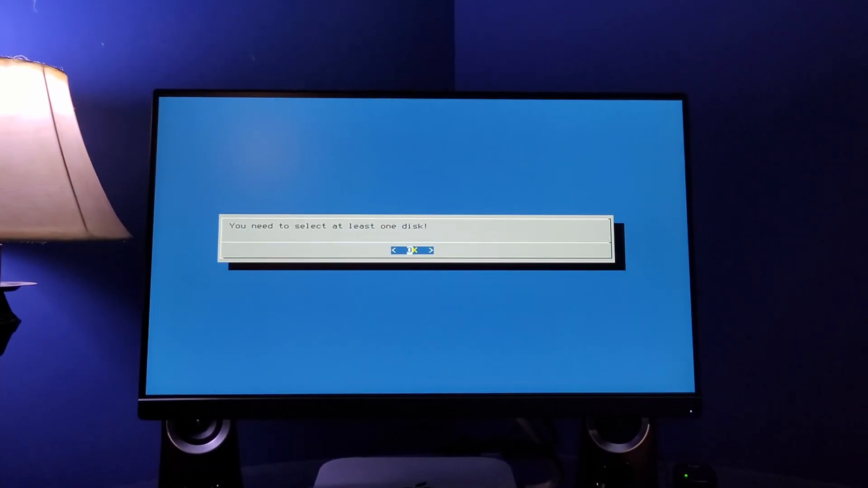
{"action": "left_click", "coordinate": [412, 250]}
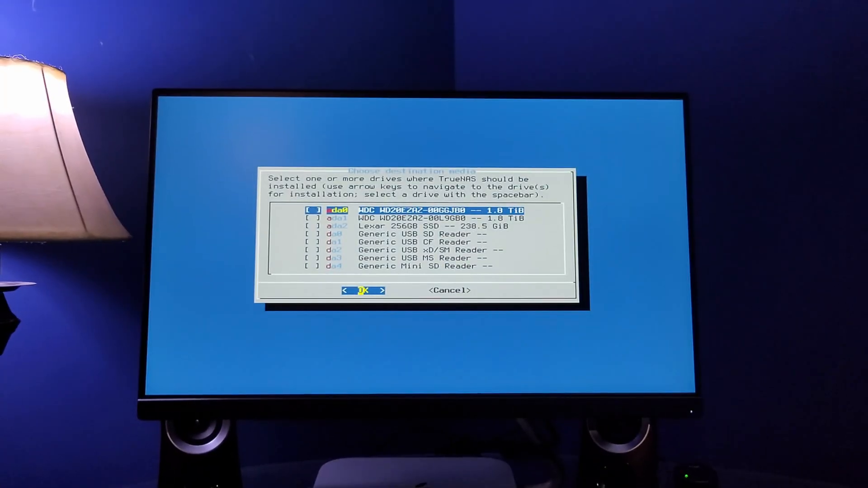
Mark ada2, the Lexar 256GB SSD, as install target and accept erasing its partitions.
{"action": "key", "text": "Down"}
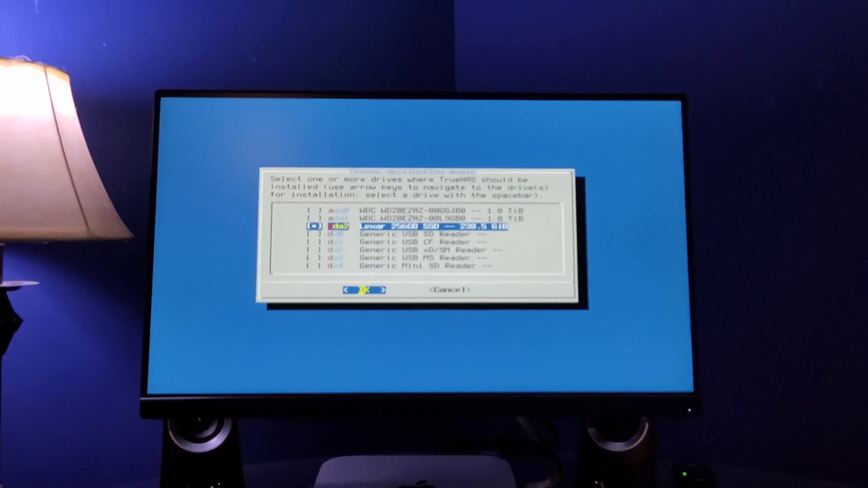
{"action": "left_click", "coordinate": [366, 291]}
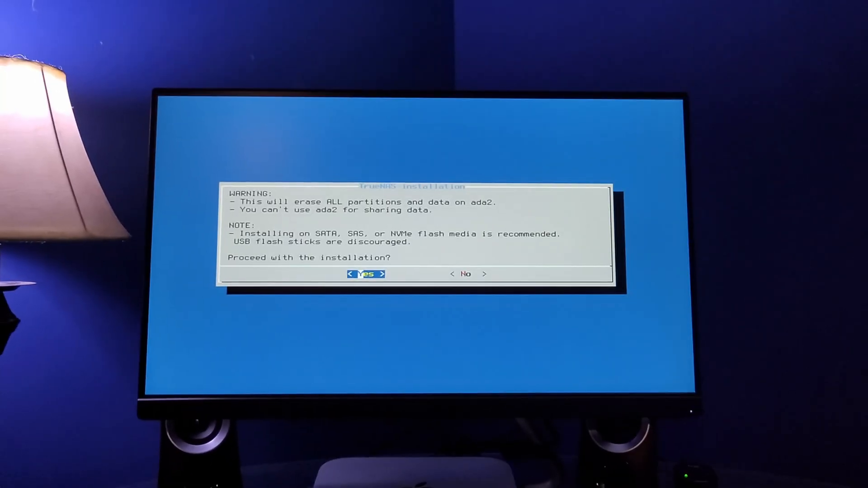
{"action": "left_click", "coordinate": [367, 274]}
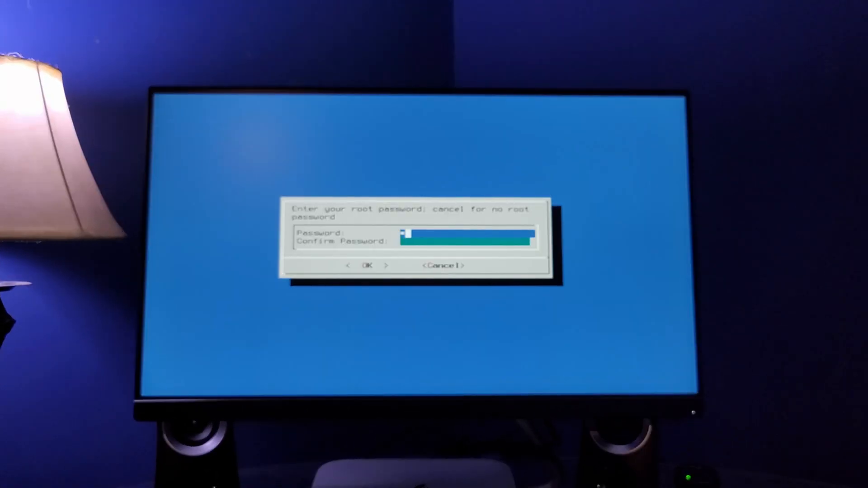
{"action": "type", "text": "password"}
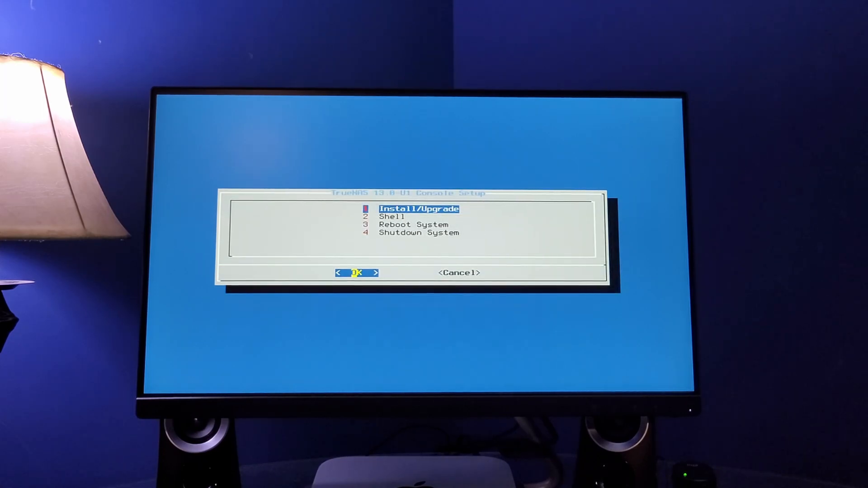
Choose 3 Reboot System so the machine restarts from the new installation.
{"action": "key", "text": "Down"}
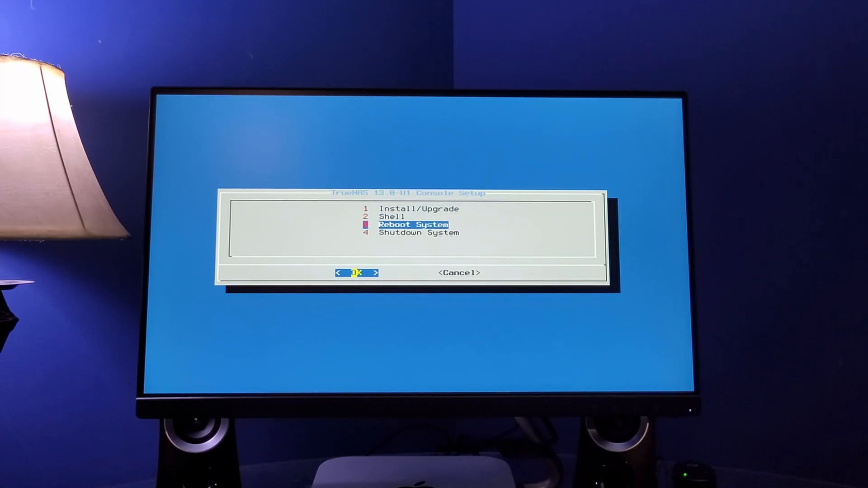
{"action": "key", "text": "Return"}
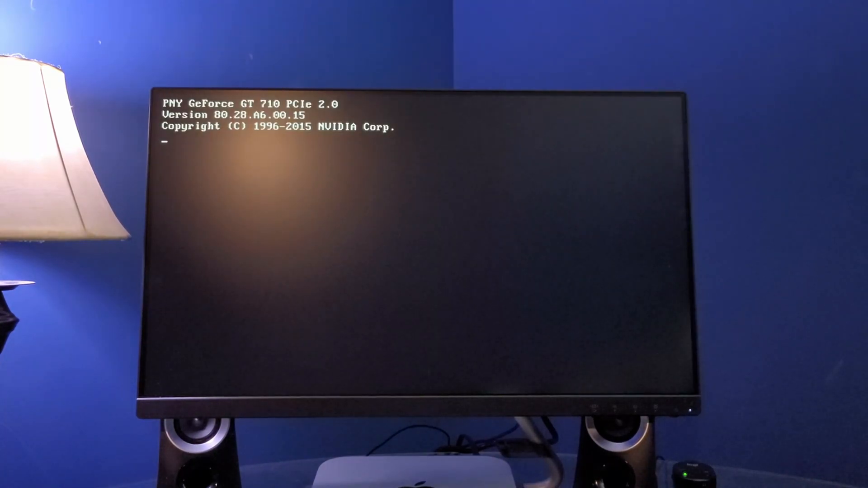